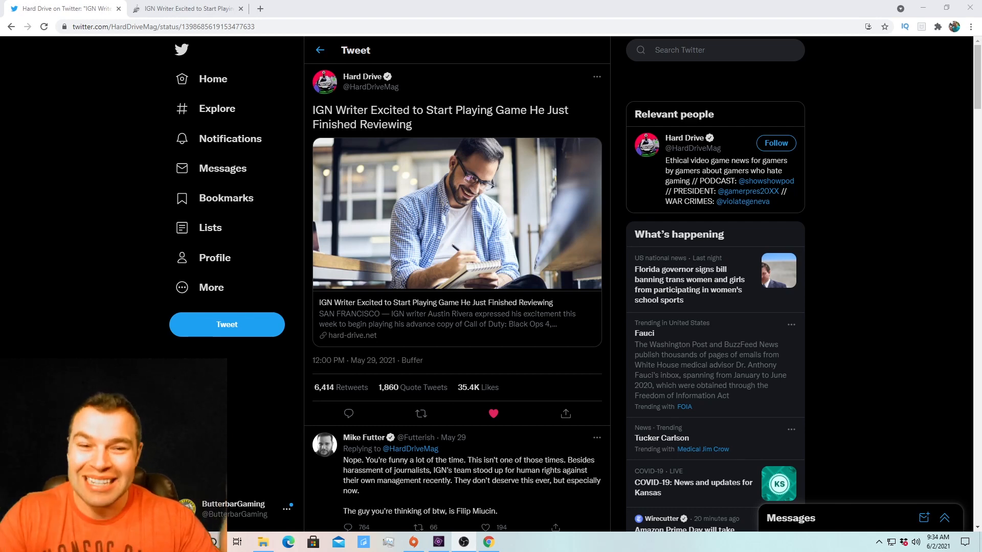
# - Scroll through the opening of the hard-drive.net article about the IGN writer
pyautogui.scroll(-3)
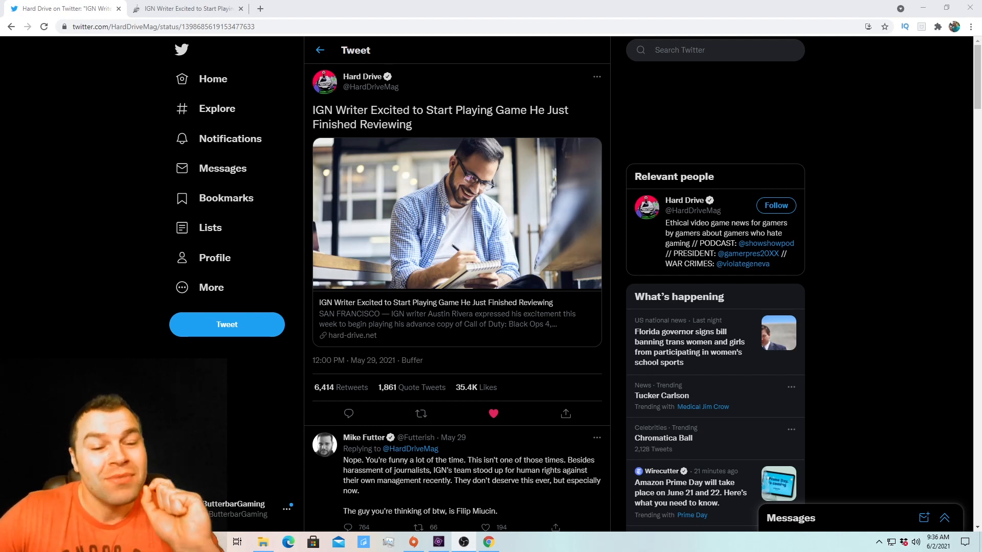
pyautogui.moveTo(360, 386)
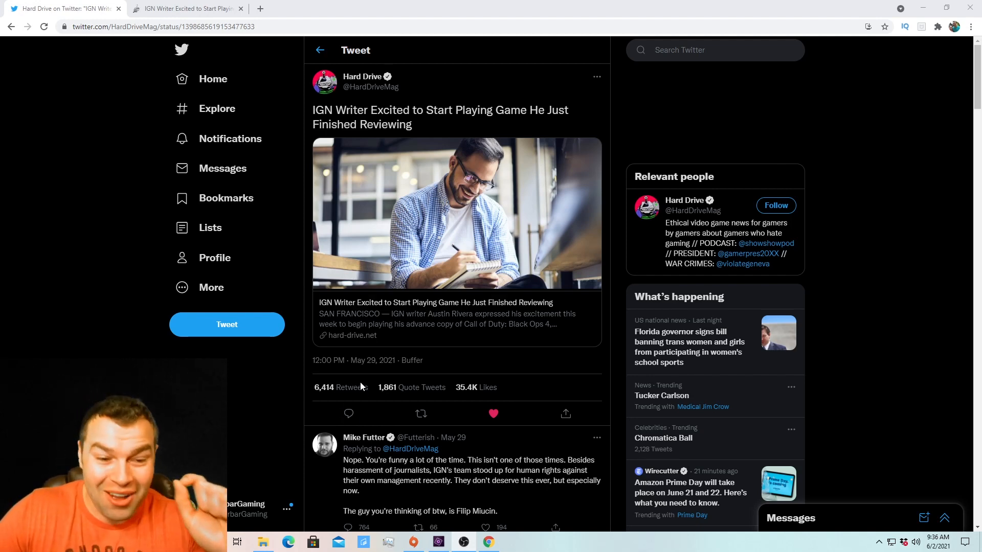
pyautogui.moveTo(367, 364)
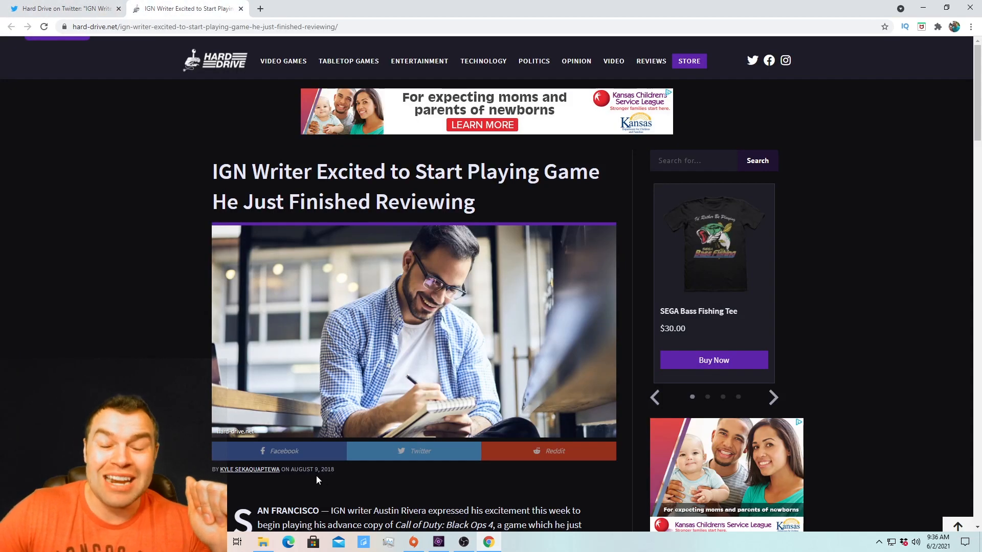
pyautogui.scroll(-3)
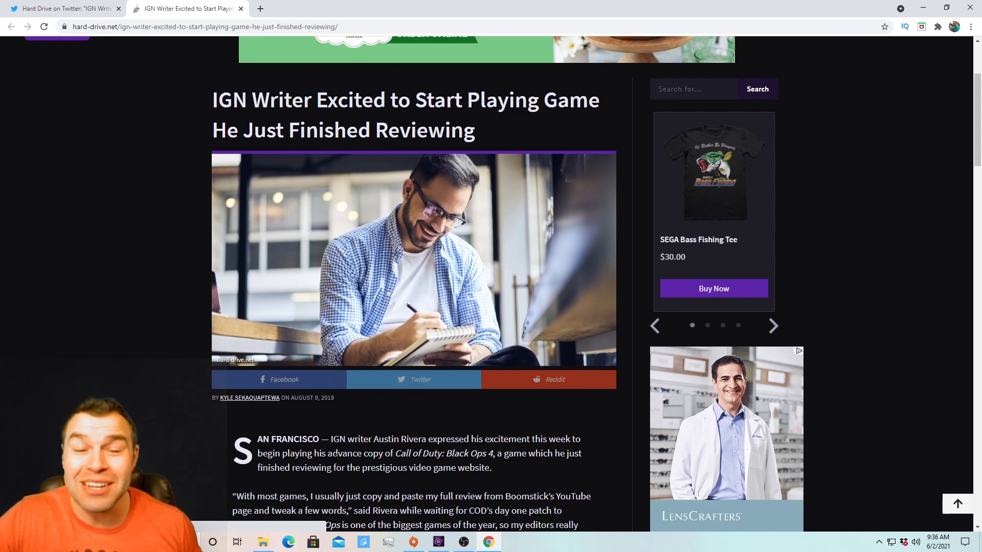
pyautogui.scroll(-3)
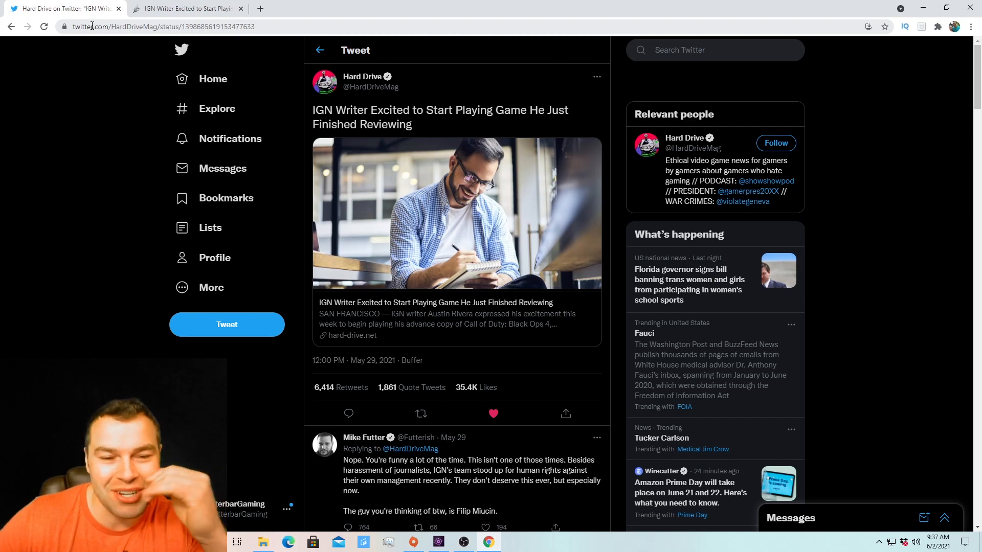
pyautogui.moveTo(152, 152)
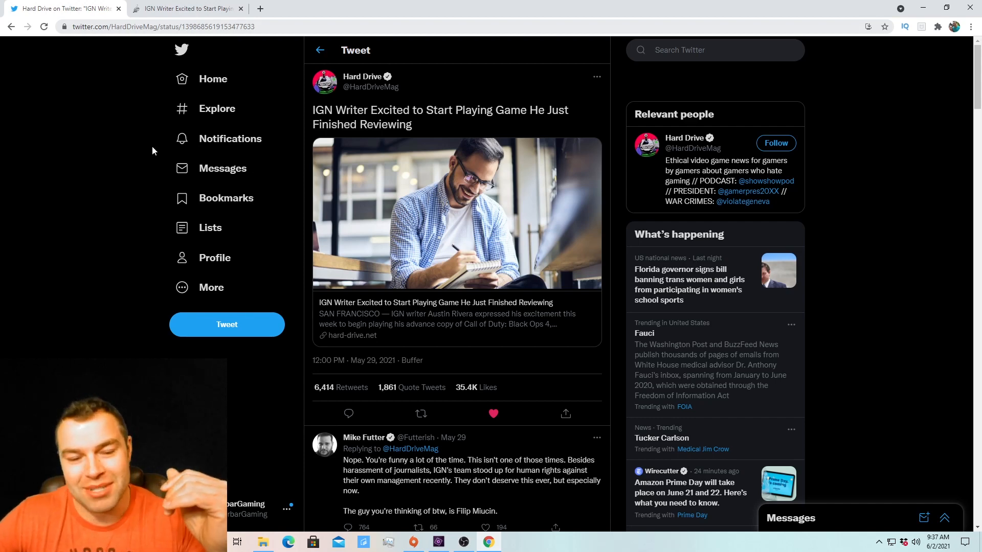
pyautogui.scroll(-3)
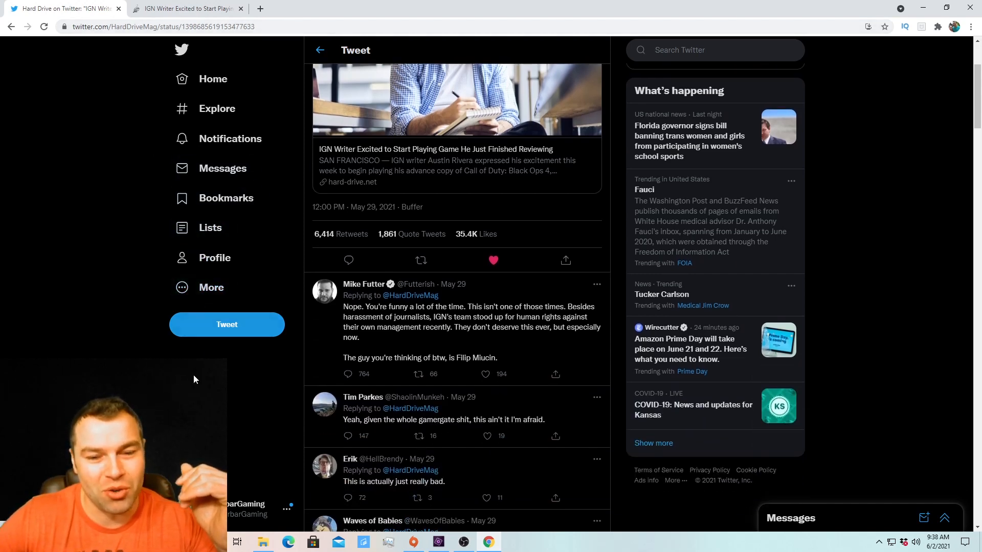
pyautogui.moveTo(186, 8)
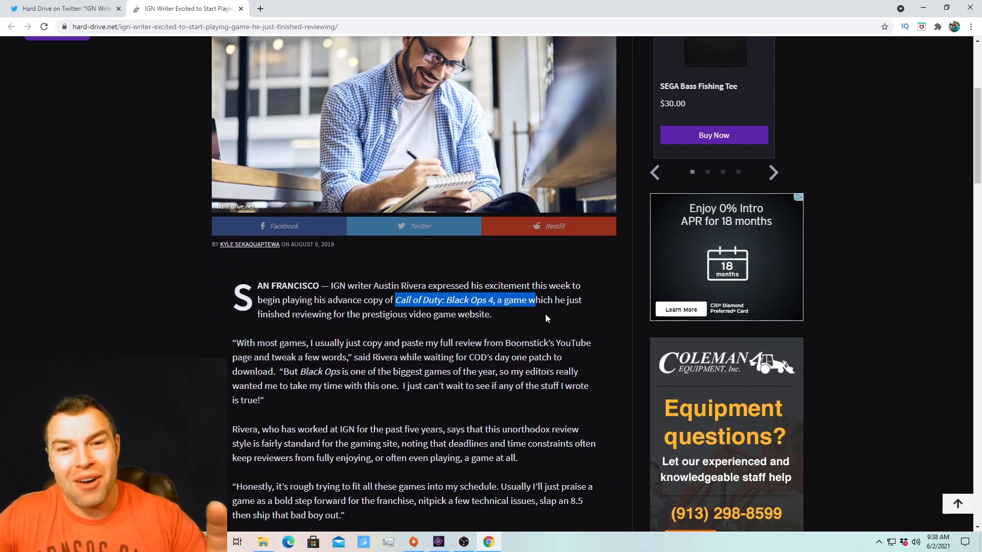
pyautogui.moveTo(406, 337)
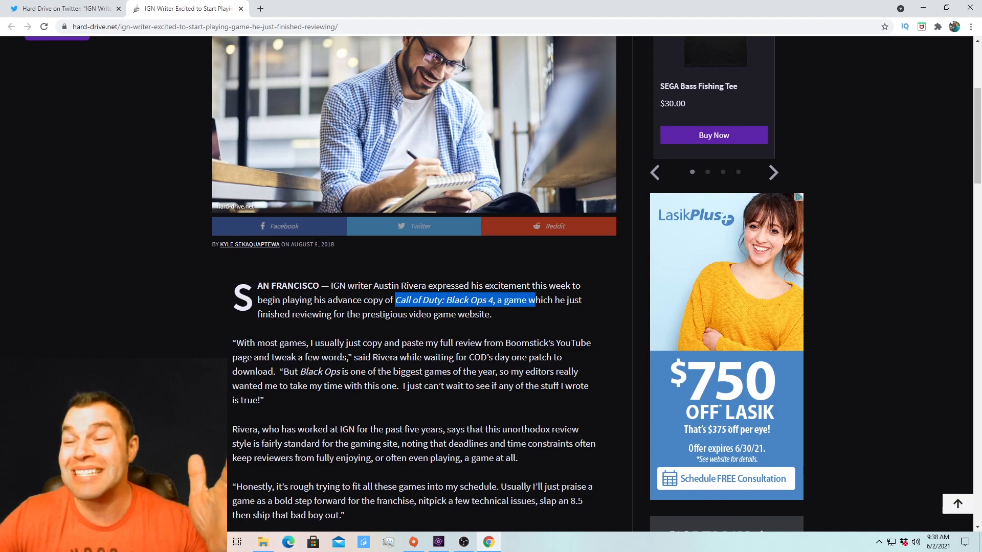
# - Switch from the article back to the tweet's replies on Twitter
pyautogui.click(63, 9)
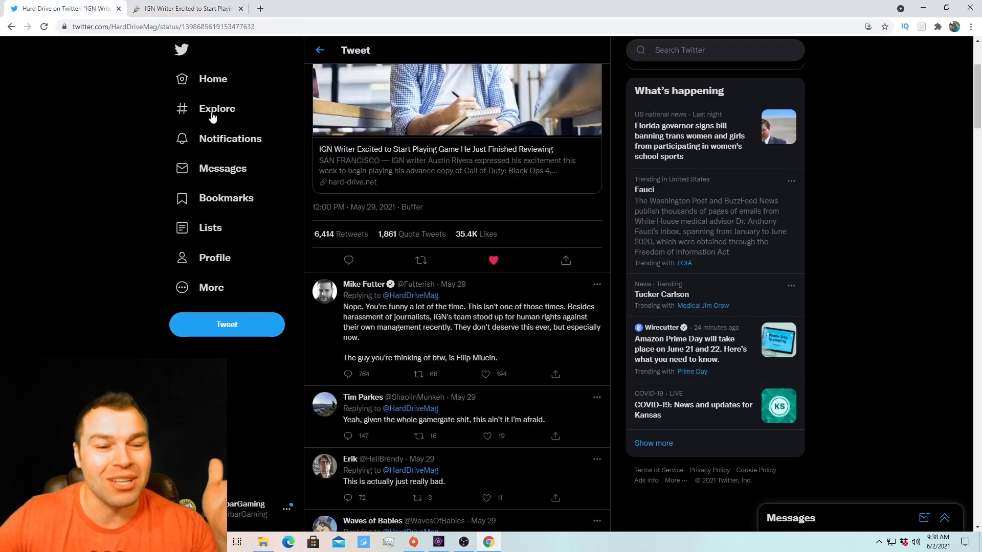
pyautogui.scroll(-3)
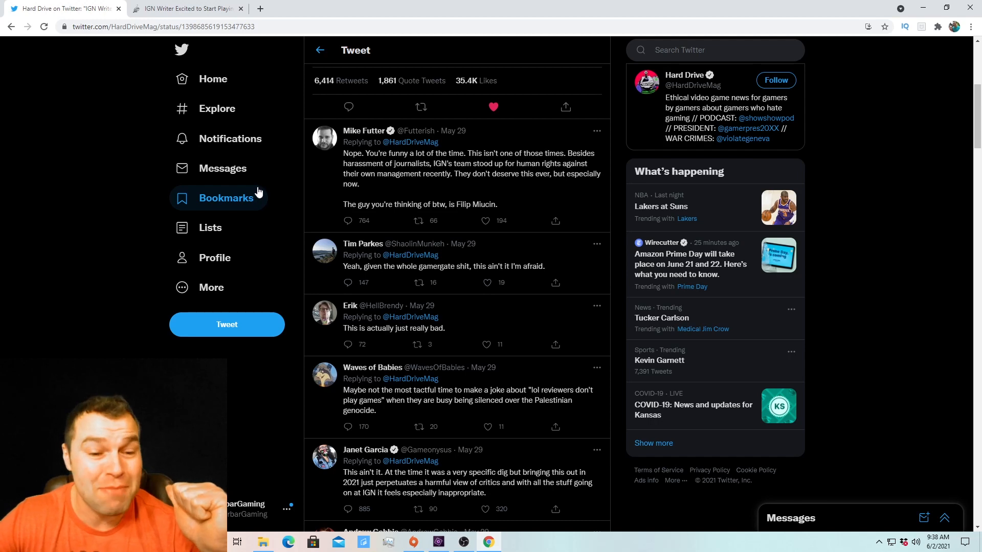
pyautogui.scroll(-3)
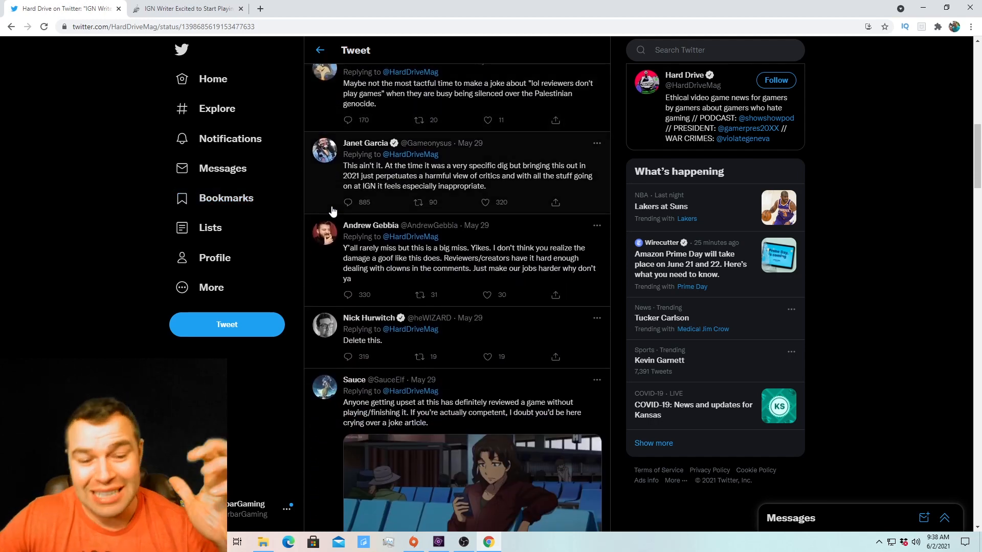
pyautogui.scroll(-3)
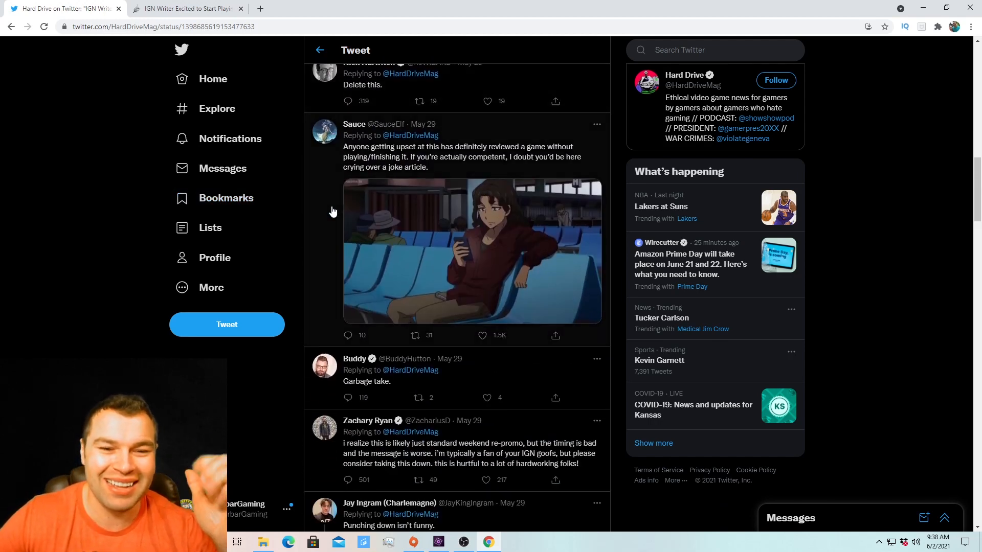
pyautogui.moveTo(327, 266)
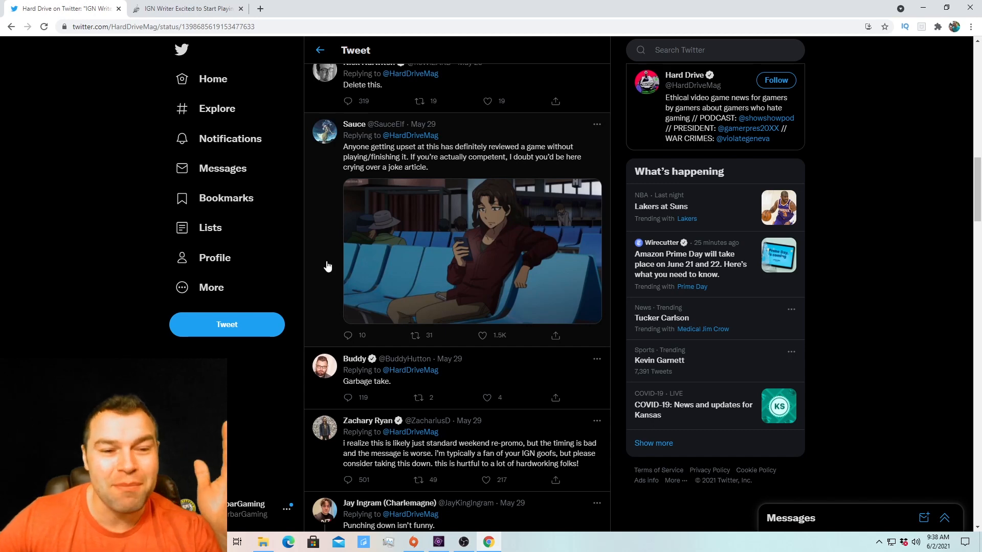
pyautogui.scroll(-3)
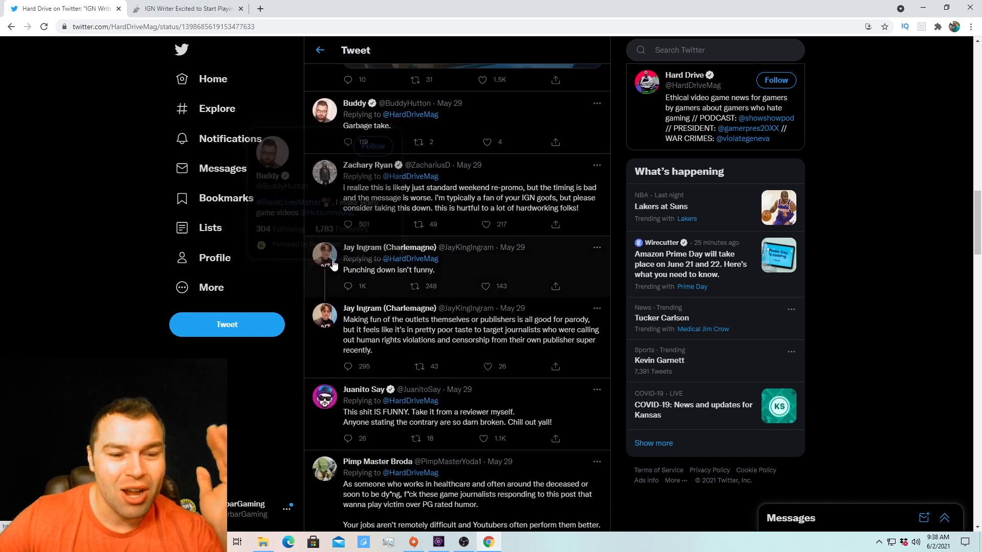
pyautogui.scroll(-3)
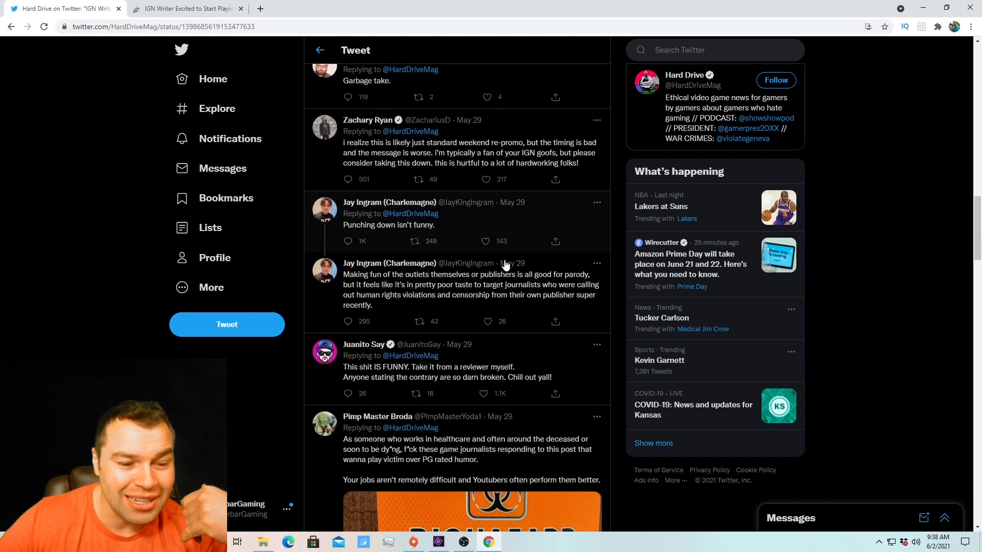
pyautogui.scroll(-3)
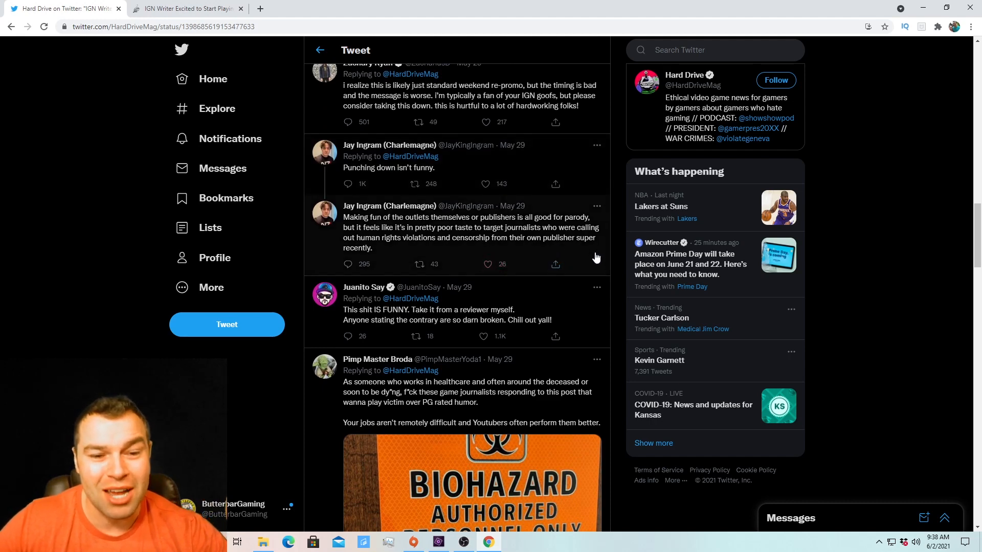
pyautogui.moveTo(594, 263)
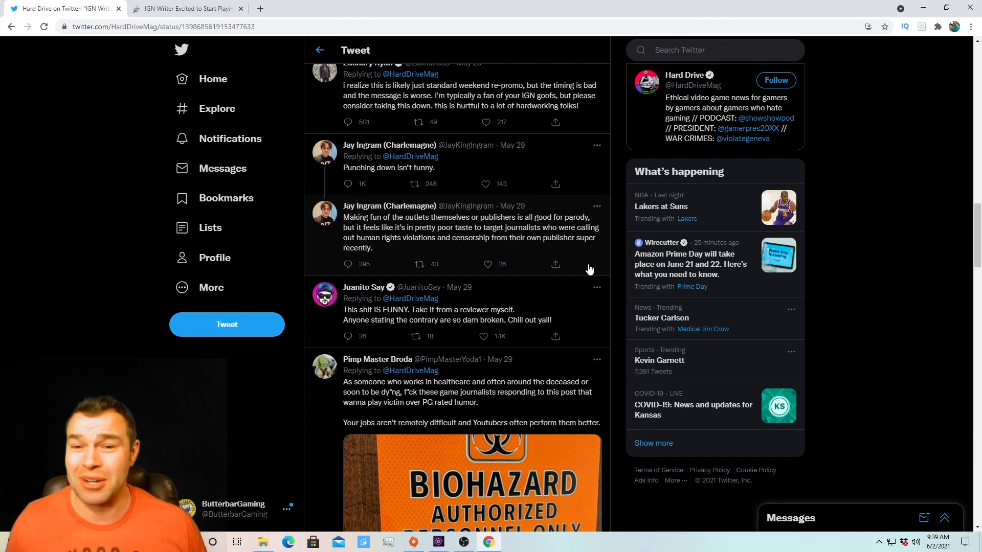
pyautogui.scroll(-3)
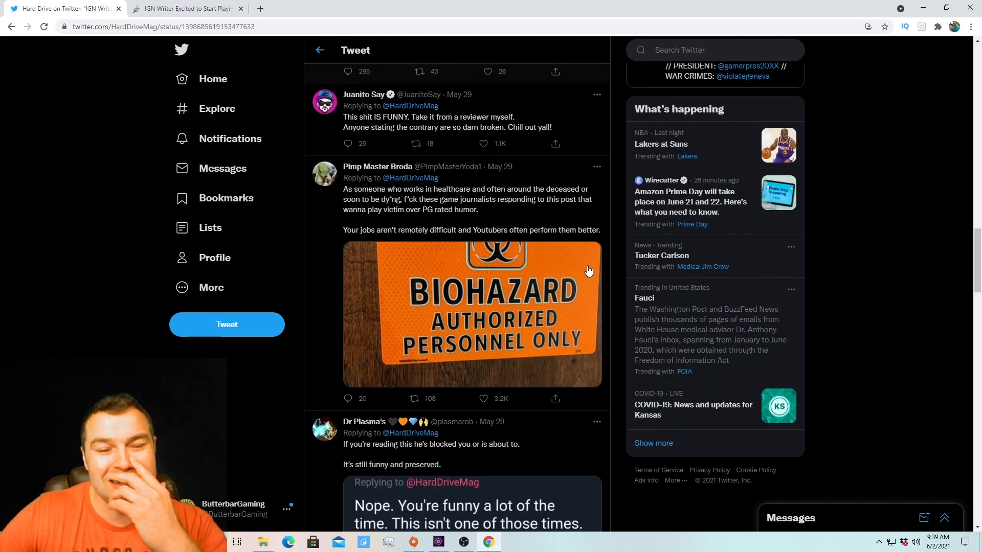
pyautogui.scroll(-3)
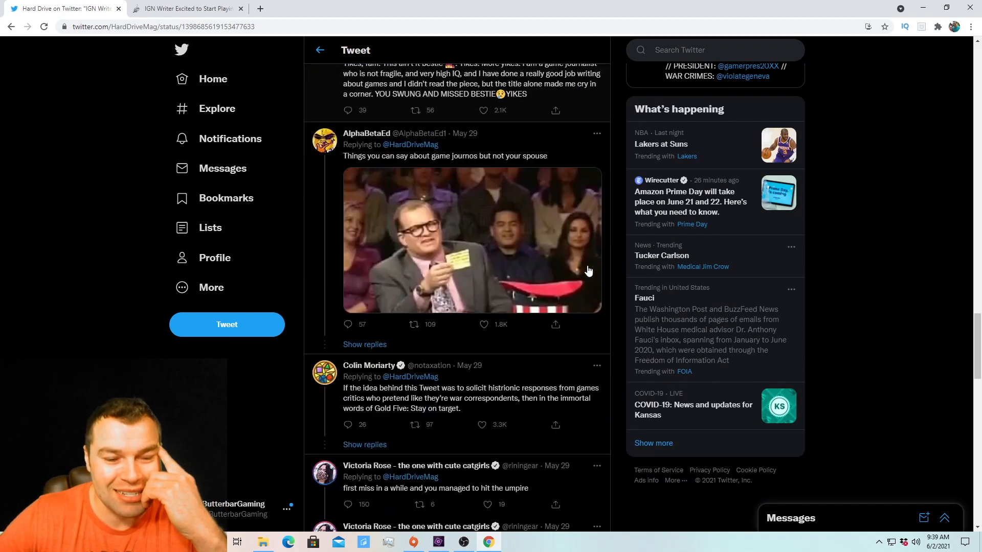
pyautogui.scroll(-3)
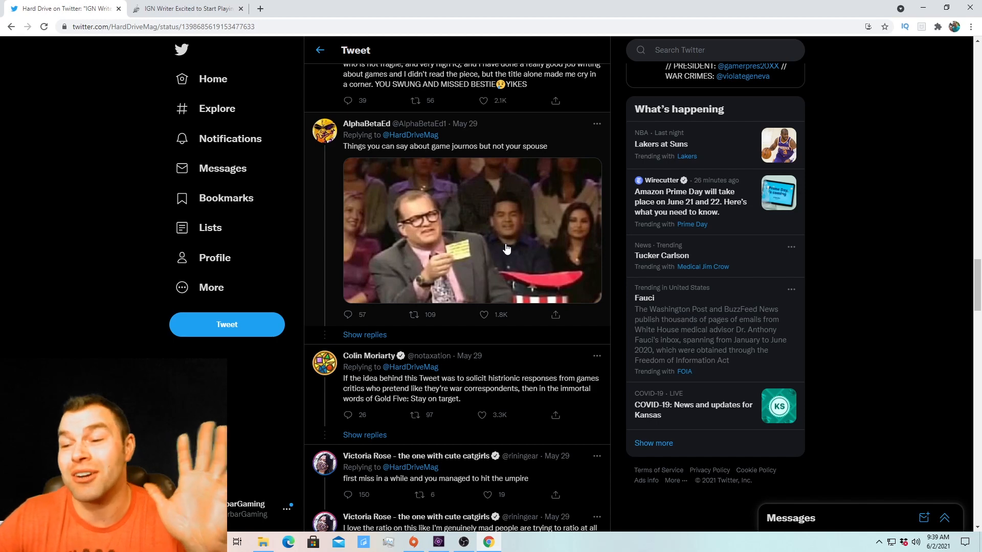
pyautogui.moveTo(477, 146)
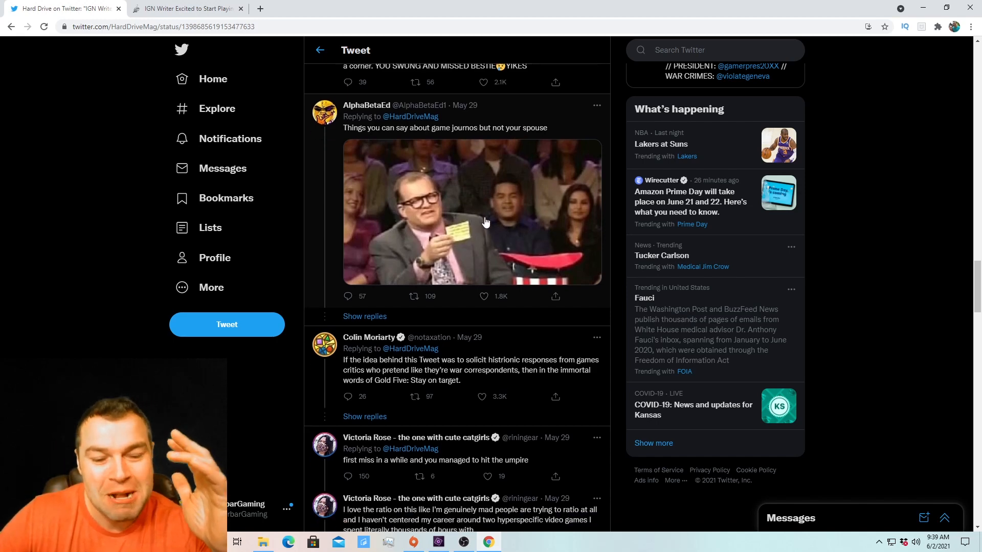
pyautogui.scroll(-3)
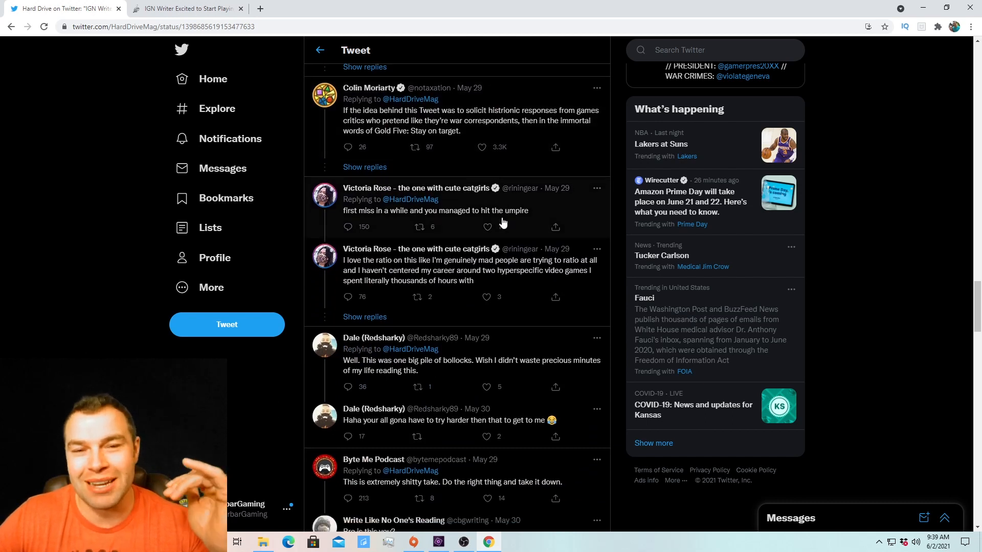
pyautogui.scroll(-3)
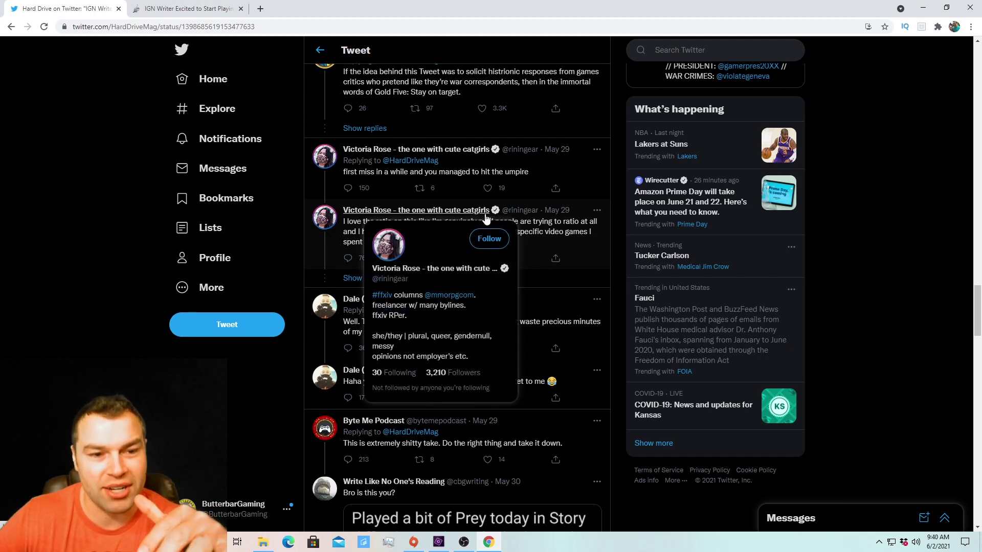
pyautogui.moveTo(405, 182)
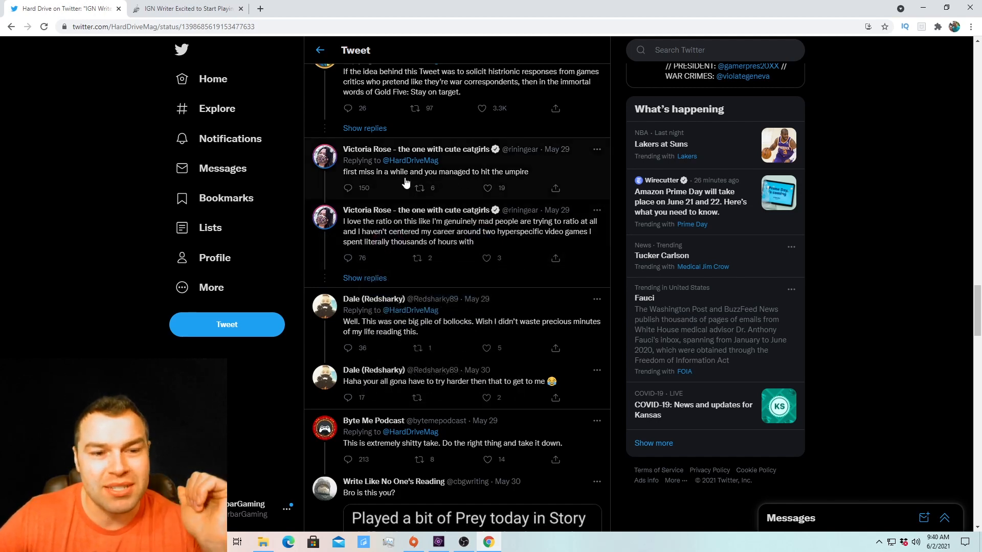
pyautogui.moveTo(466, 191)
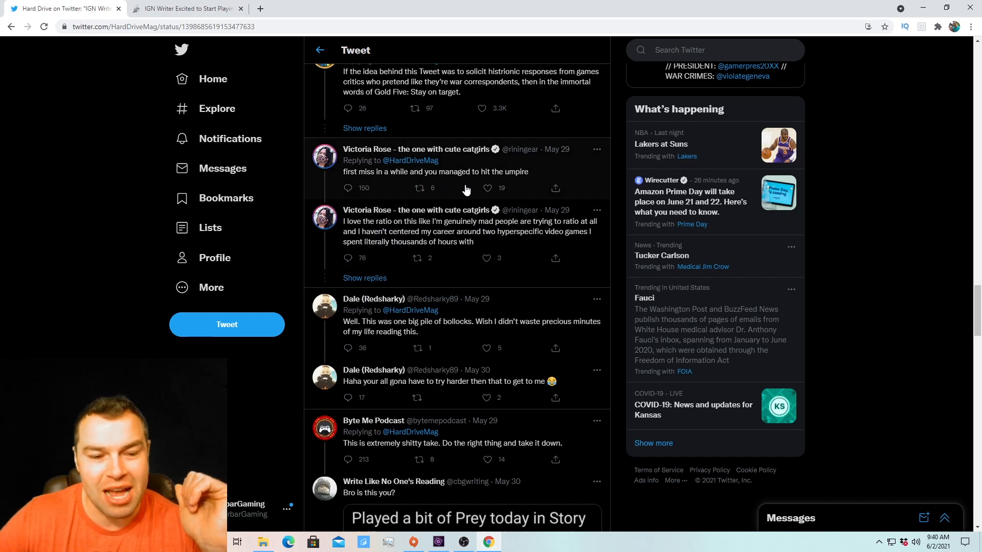
pyautogui.scroll(-3)
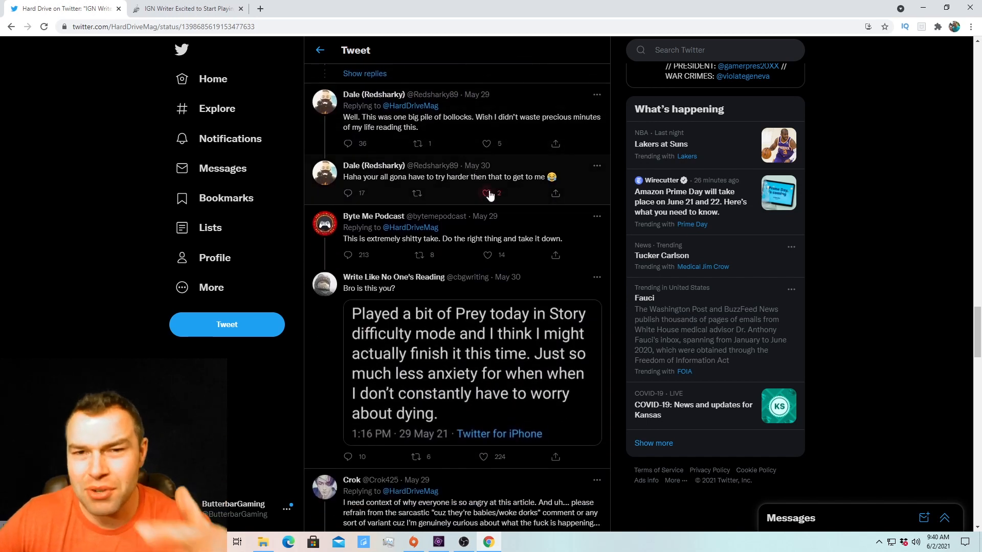
pyautogui.moveTo(483, 193)
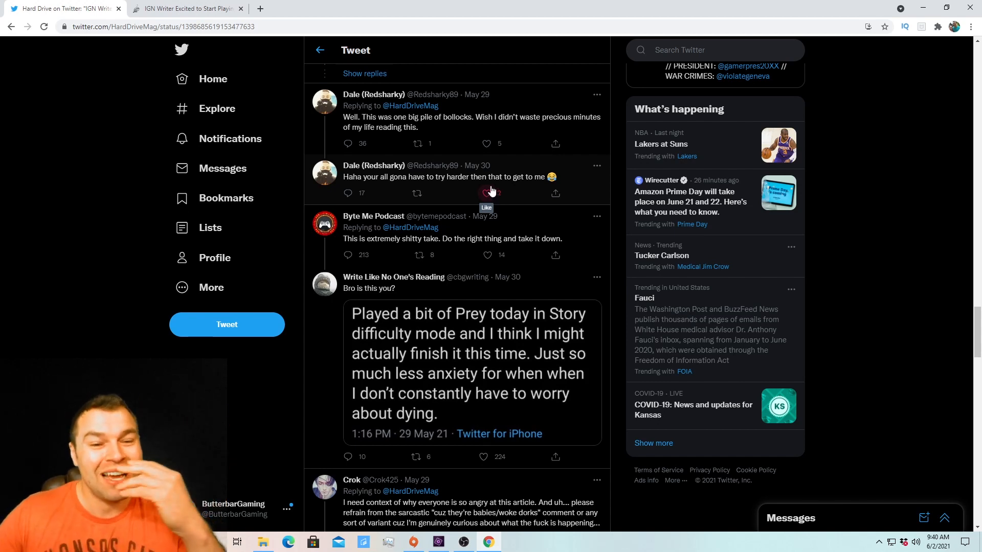
pyautogui.click(483, 192)
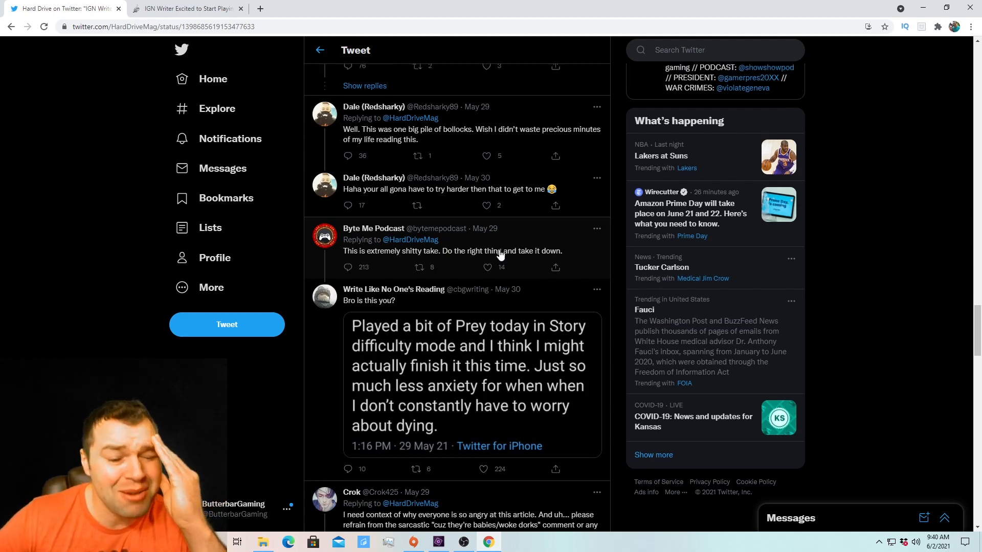
# - Scroll back up the replies to the tweet's 6,414 retweets and 35.4K likes
pyautogui.scroll(3)
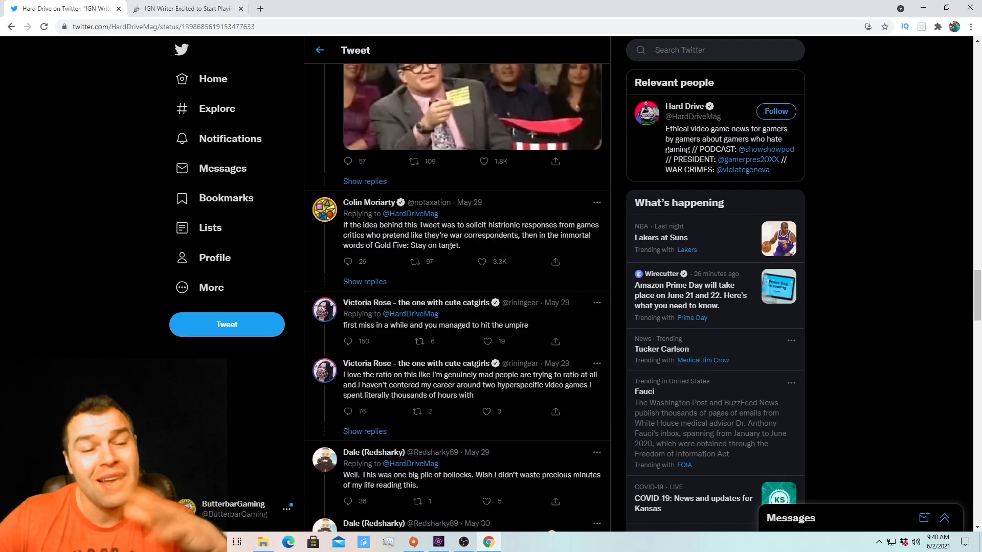
pyautogui.scroll(-3)
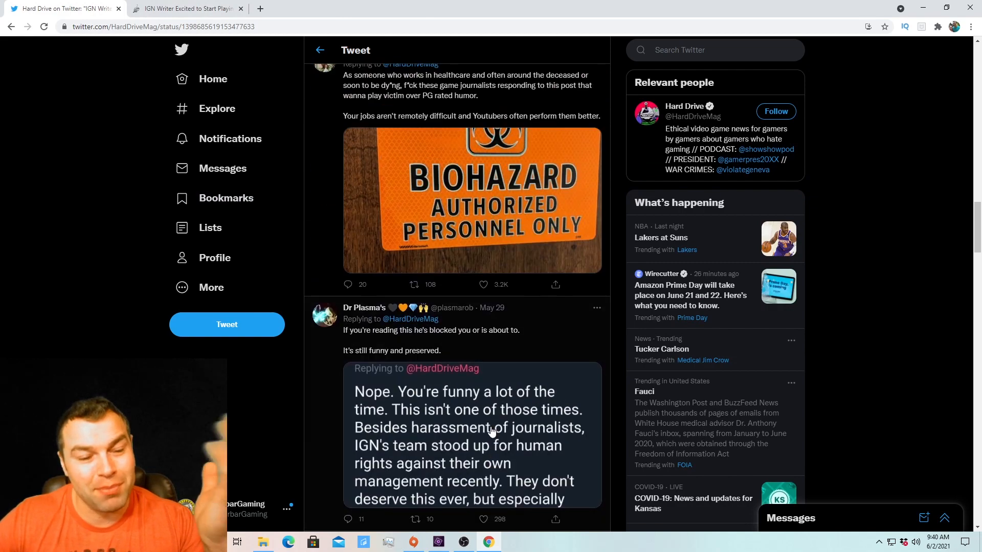
pyautogui.scroll(3)
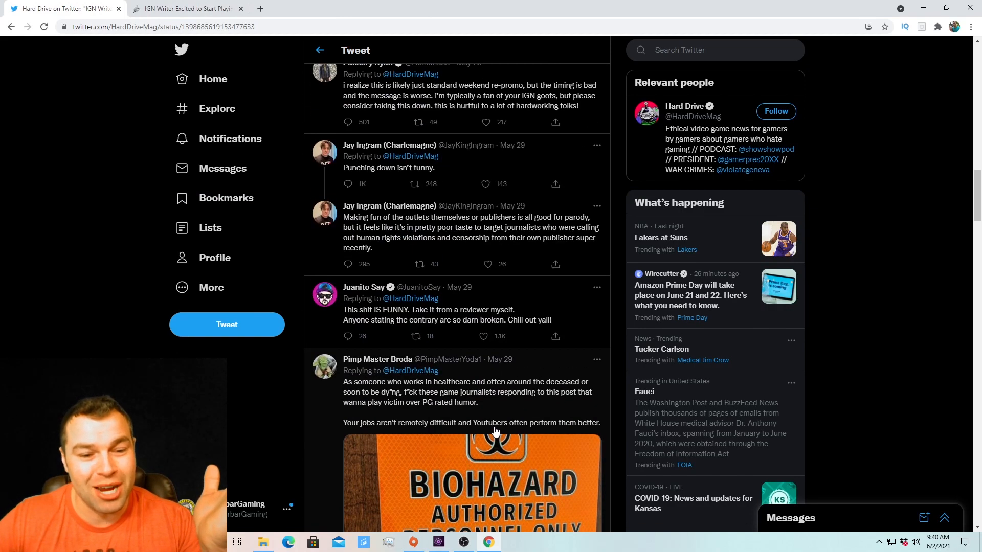
pyautogui.scroll(3)
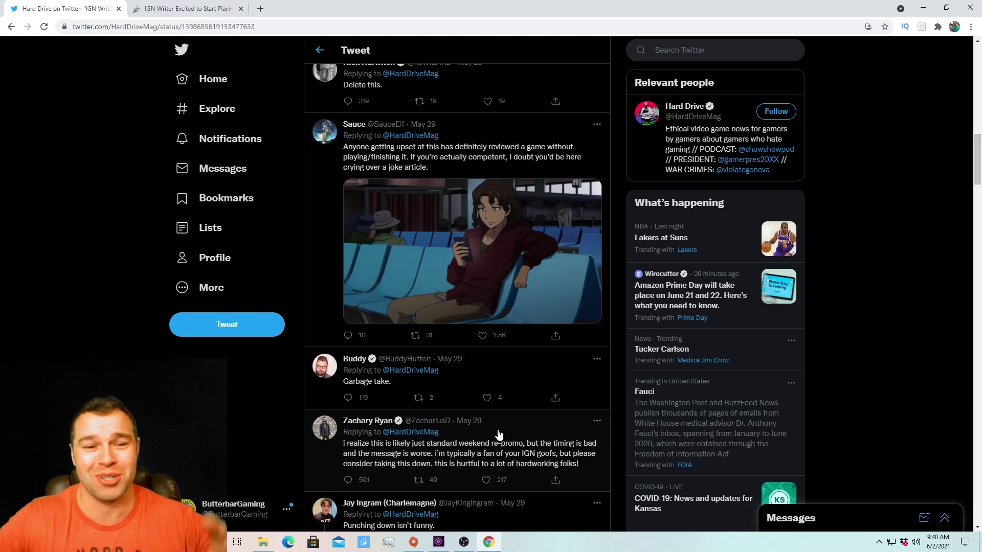
pyautogui.scroll(3)
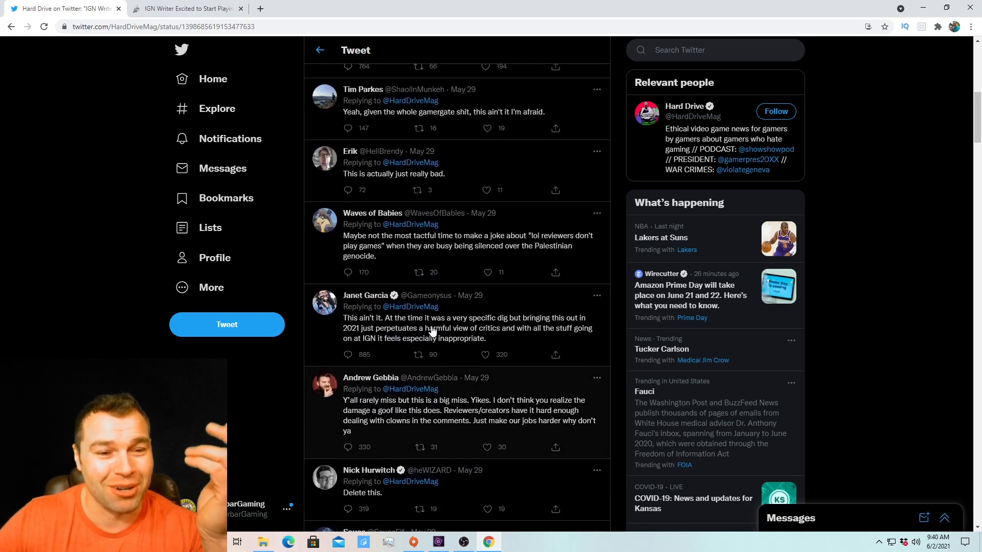
pyautogui.scroll(3)
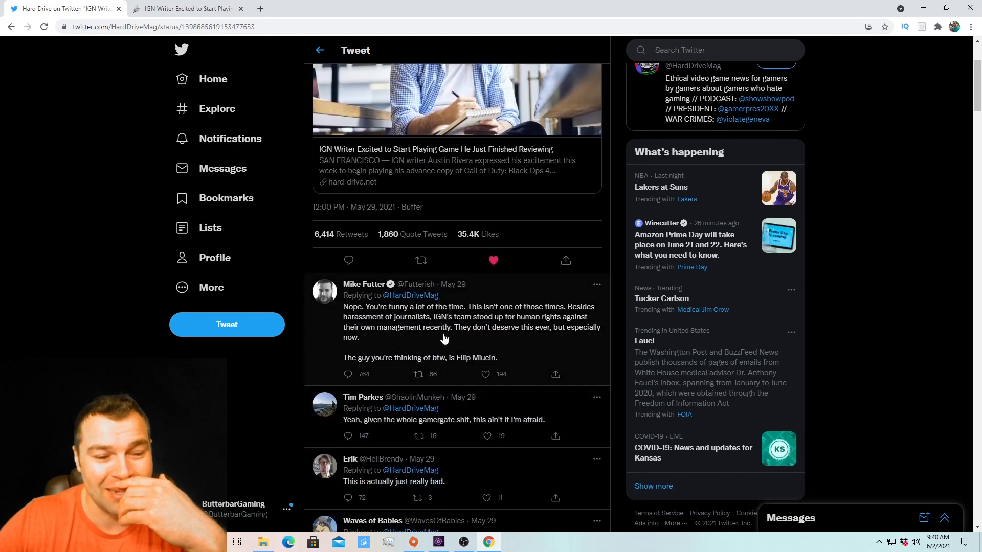
pyautogui.scroll(-3)
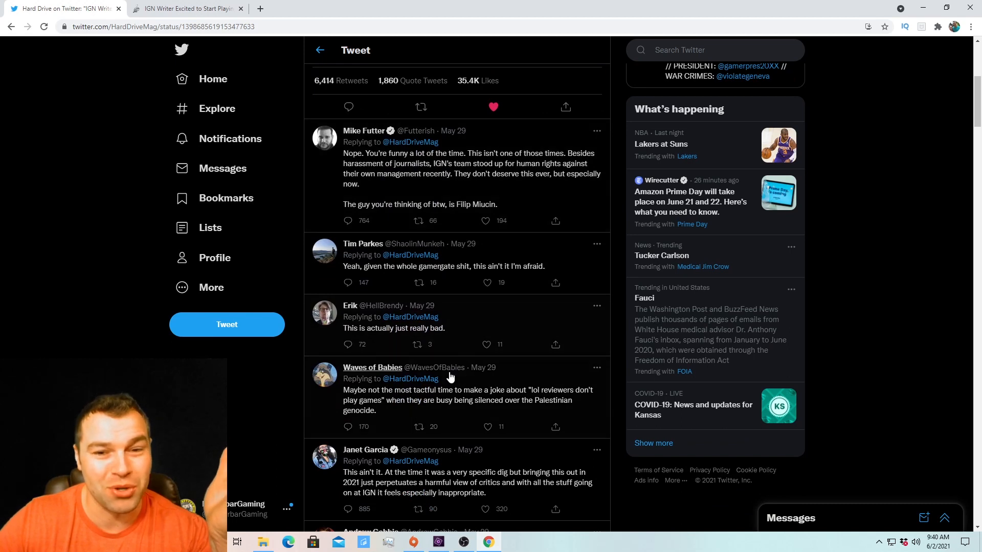
pyautogui.moveTo(381, 163)
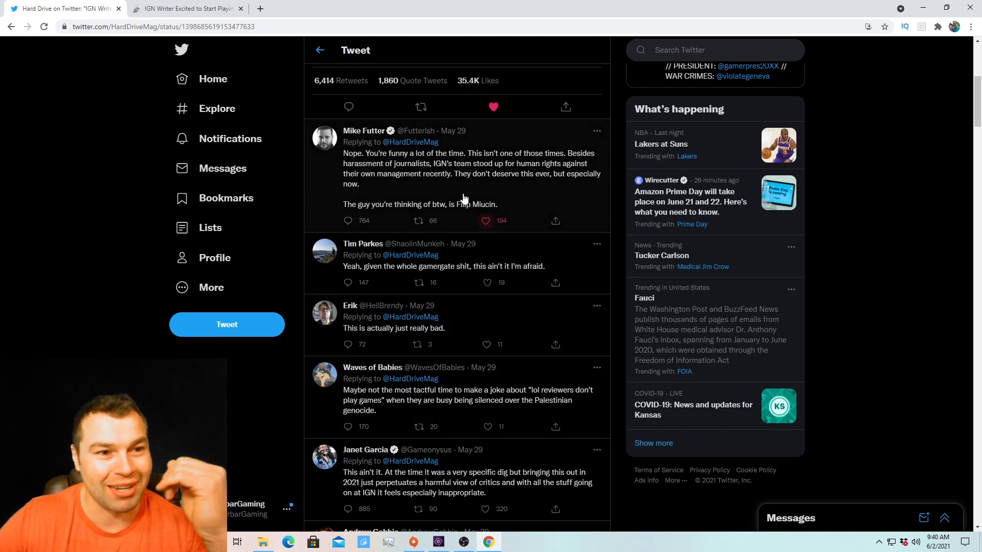
# - Switch over to the linked hard-drive.net article again
pyautogui.click(189, 8)
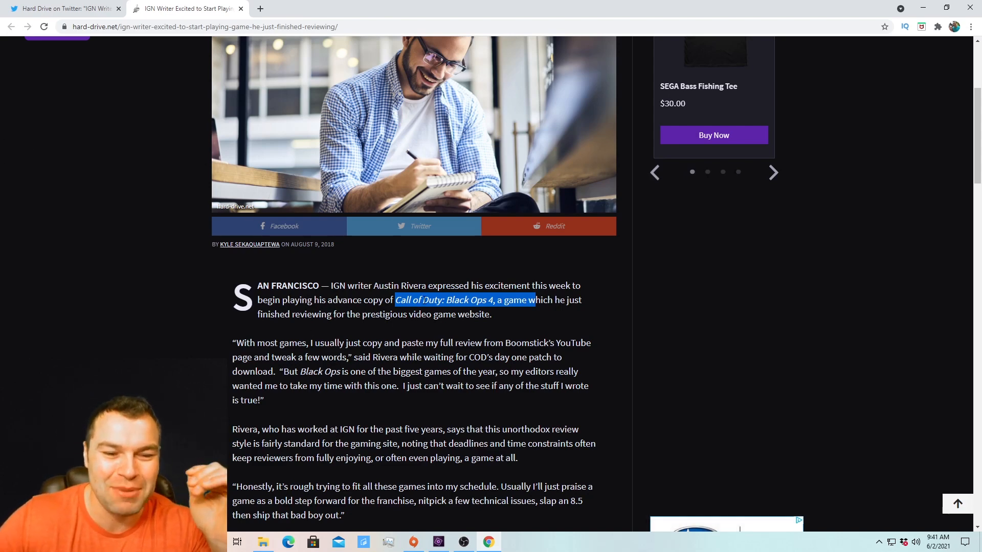
pyautogui.moveTo(510, 322)
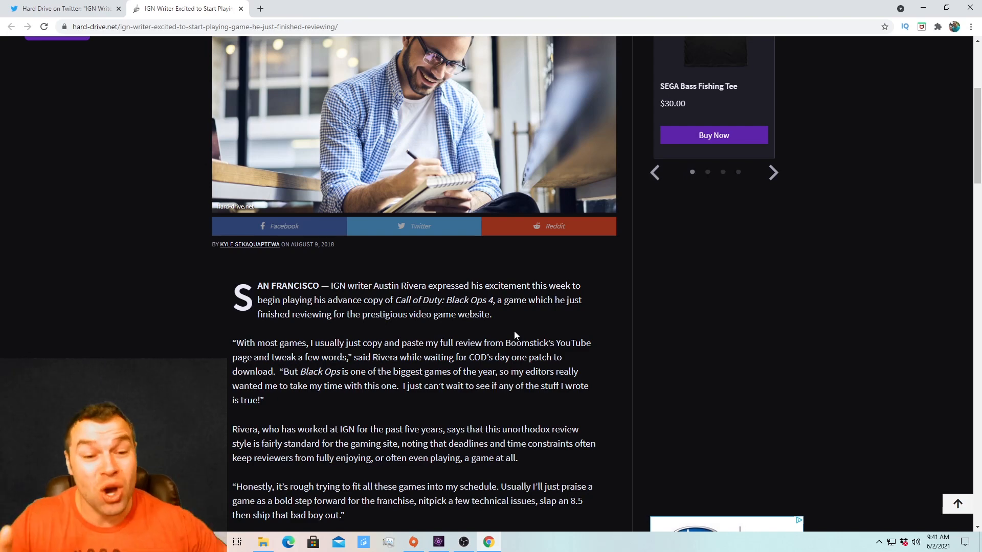
pyautogui.moveTo(499, 328)
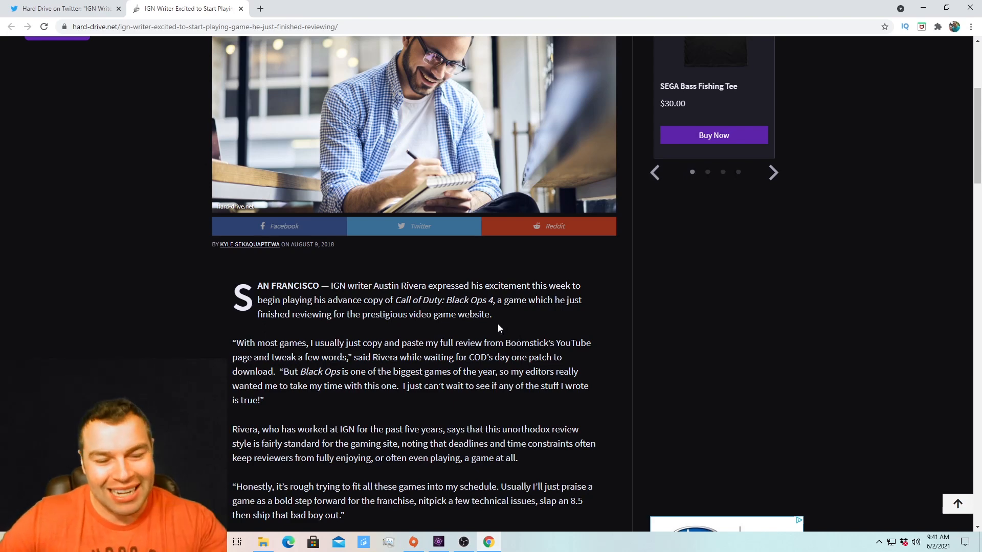
pyautogui.moveTo(307, 338)
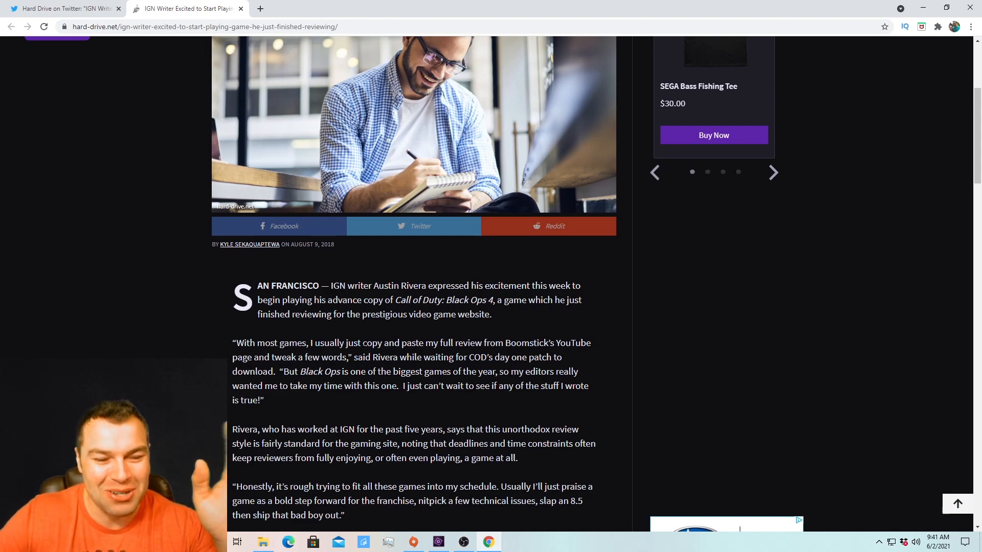
pyautogui.moveTo(497, 355)
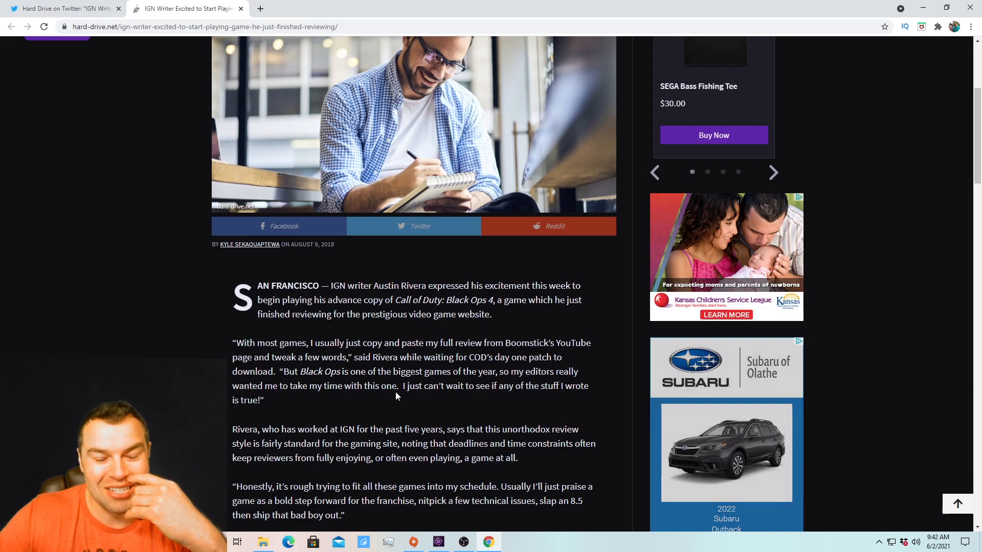
# - Scroll to the article's closing passage with Rivera's admission and the battle royale line
pyautogui.scroll(-3)
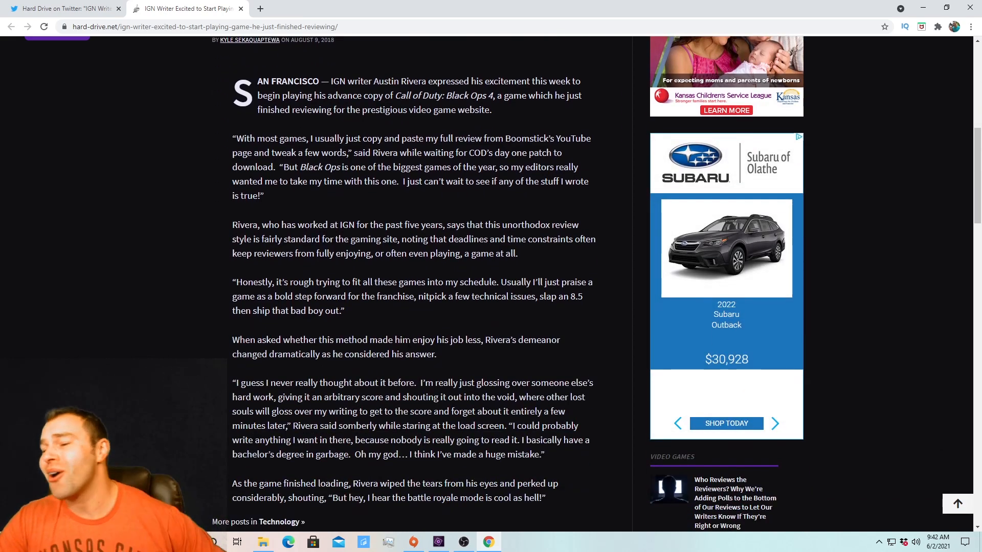
pyautogui.click(774, 423)
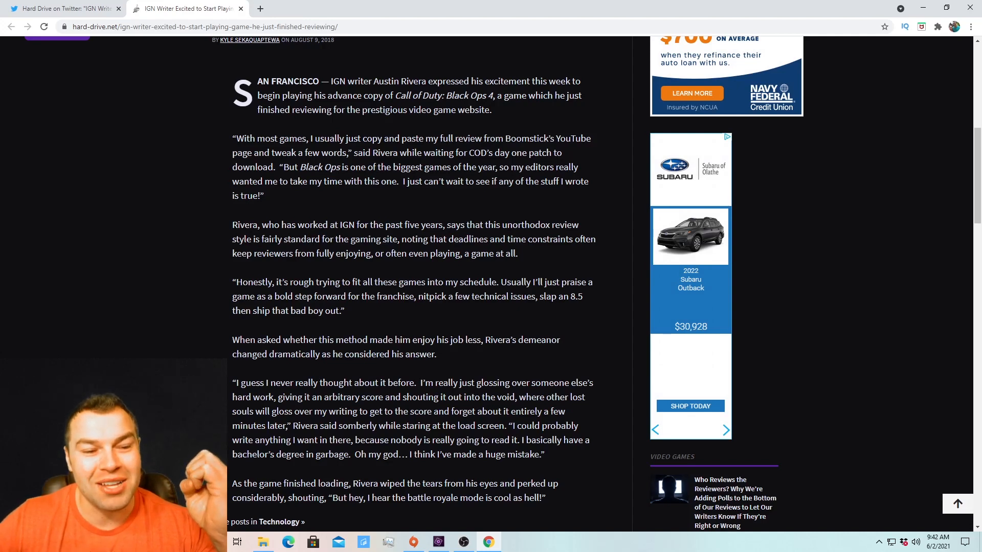
# - Scroll the article back to its headline and return to the tweet's replies on Twitter
pyautogui.click(726, 429)
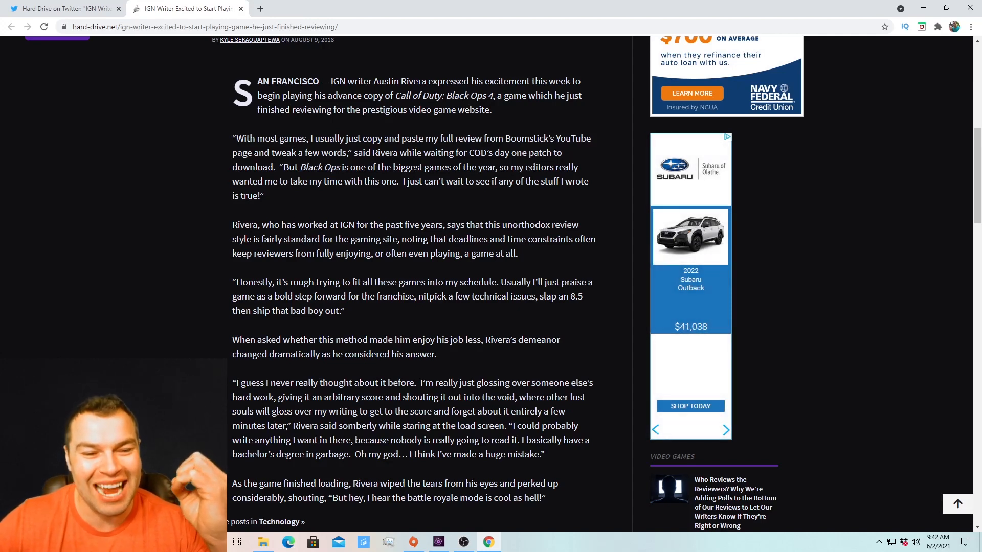
pyautogui.moveTo(537, 263)
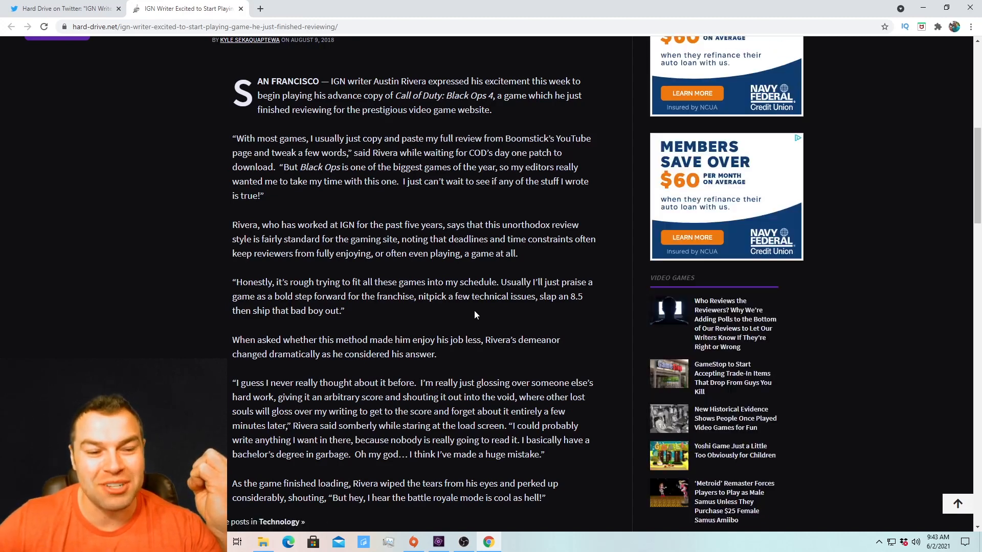
pyautogui.moveTo(364, 308)
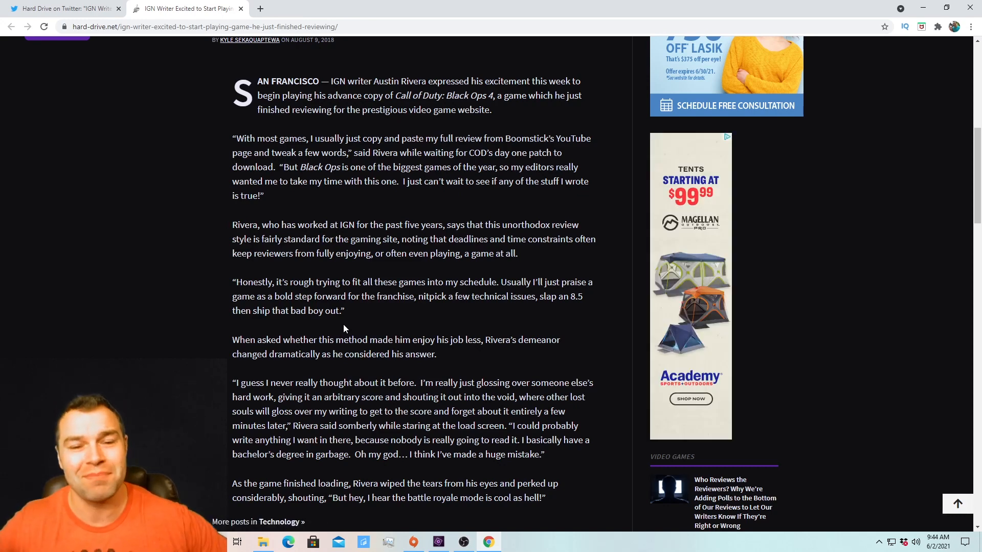
pyautogui.scroll(3)
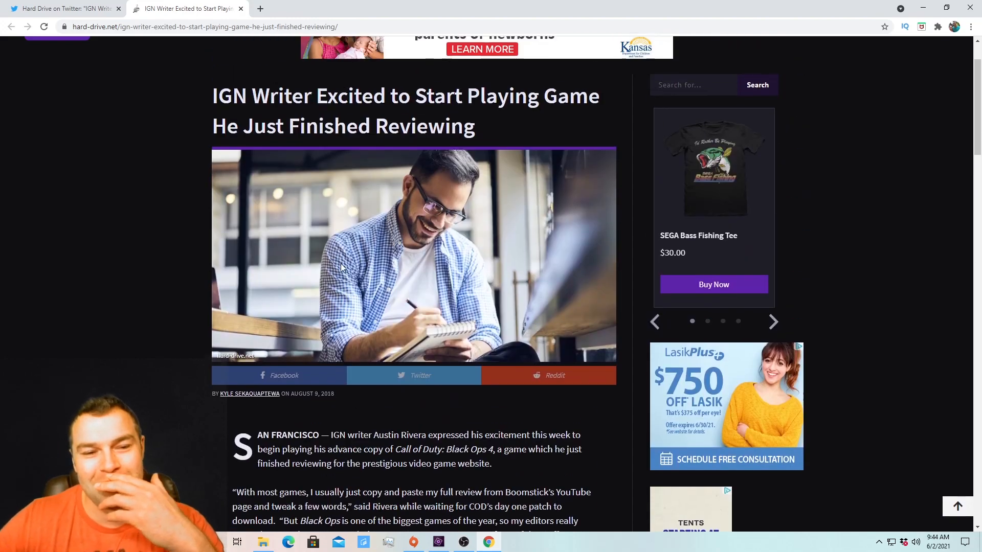
pyautogui.scroll(-3)
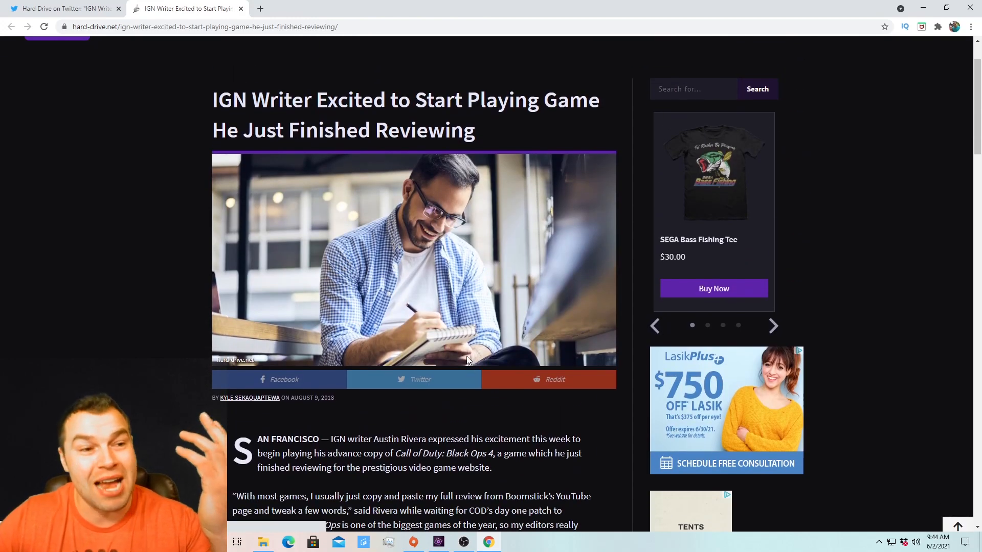
pyautogui.click(62, 8)
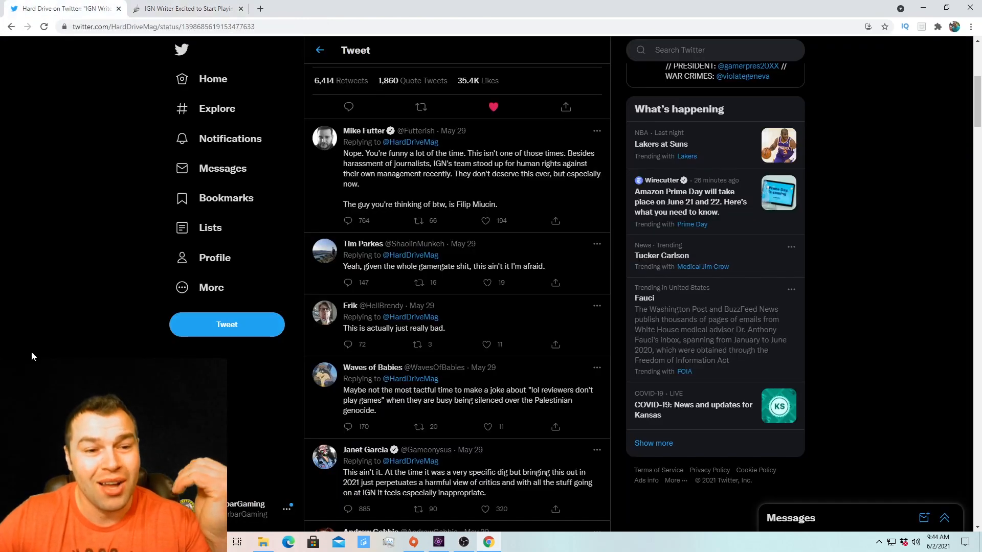
pyautogui.scroll(3)
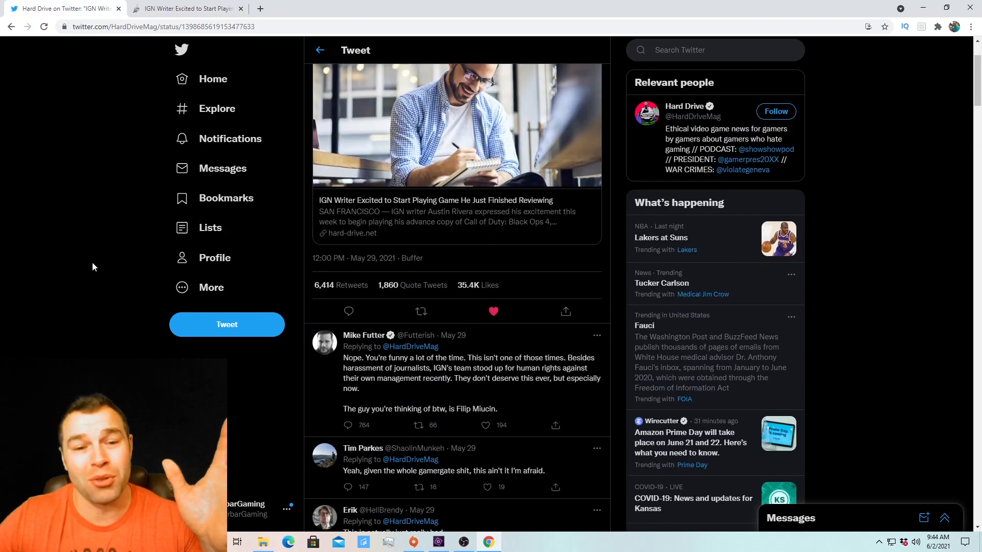
pyautogui.scroll(-3)
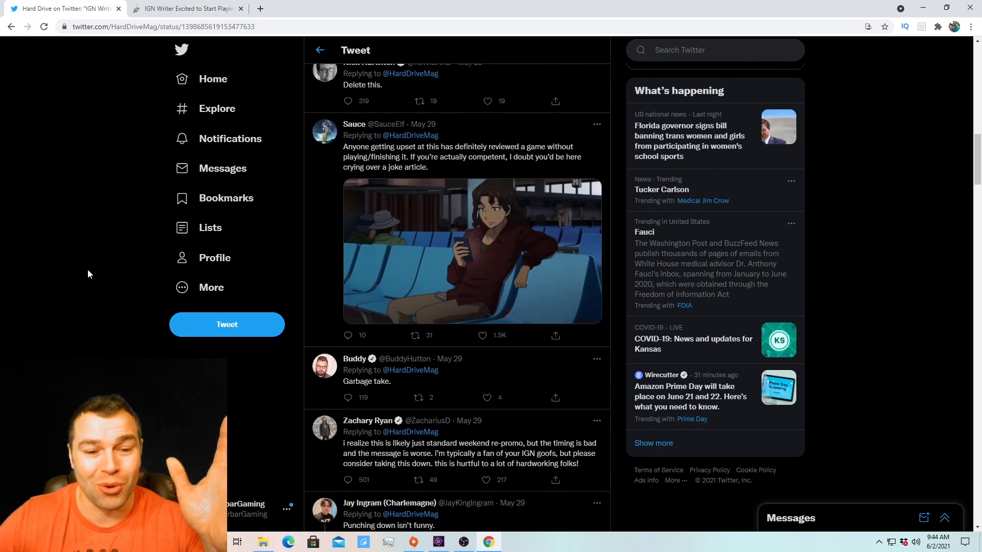
pyautogui.scroll(-3)
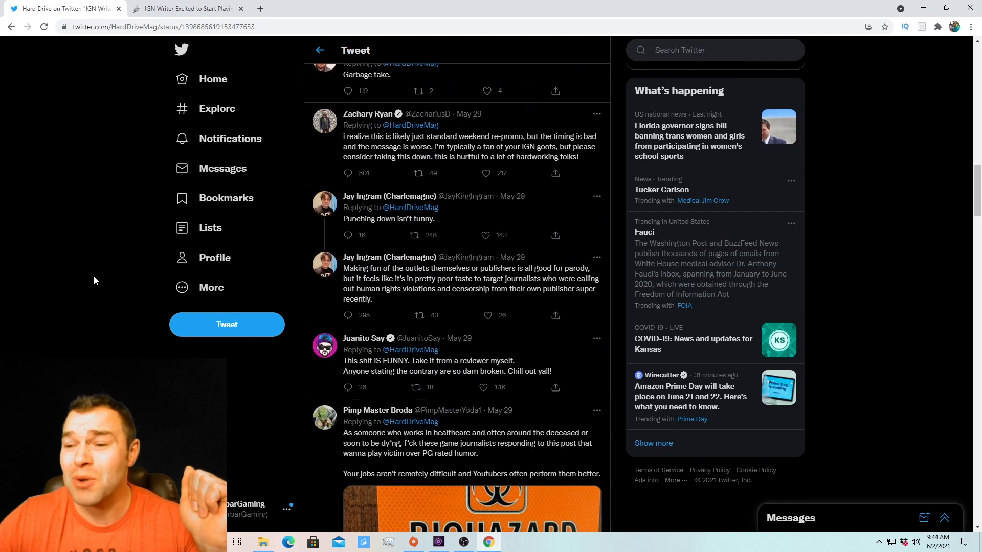